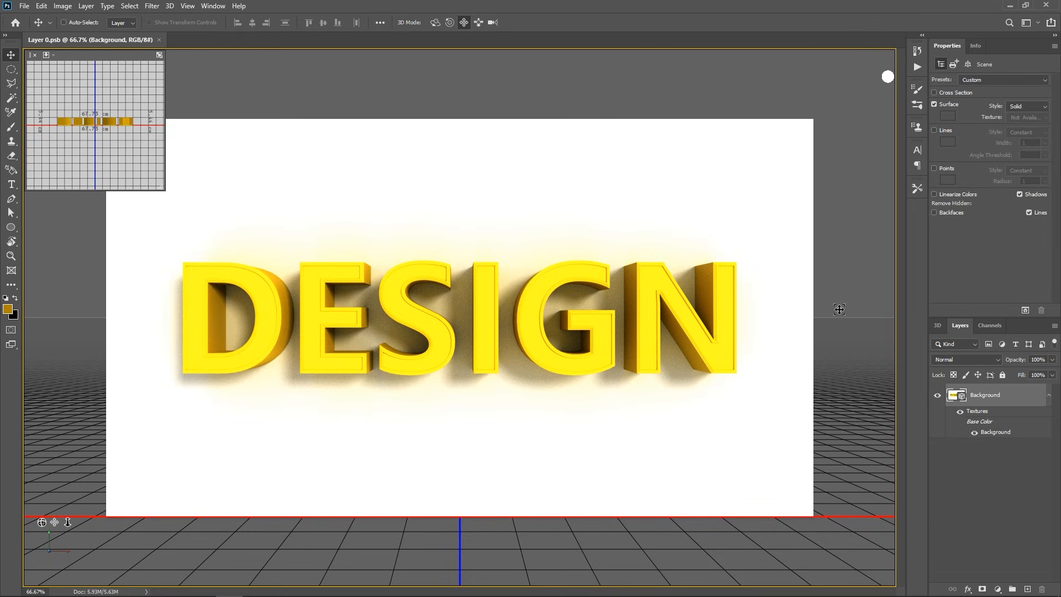
mouse_move(759, 251)
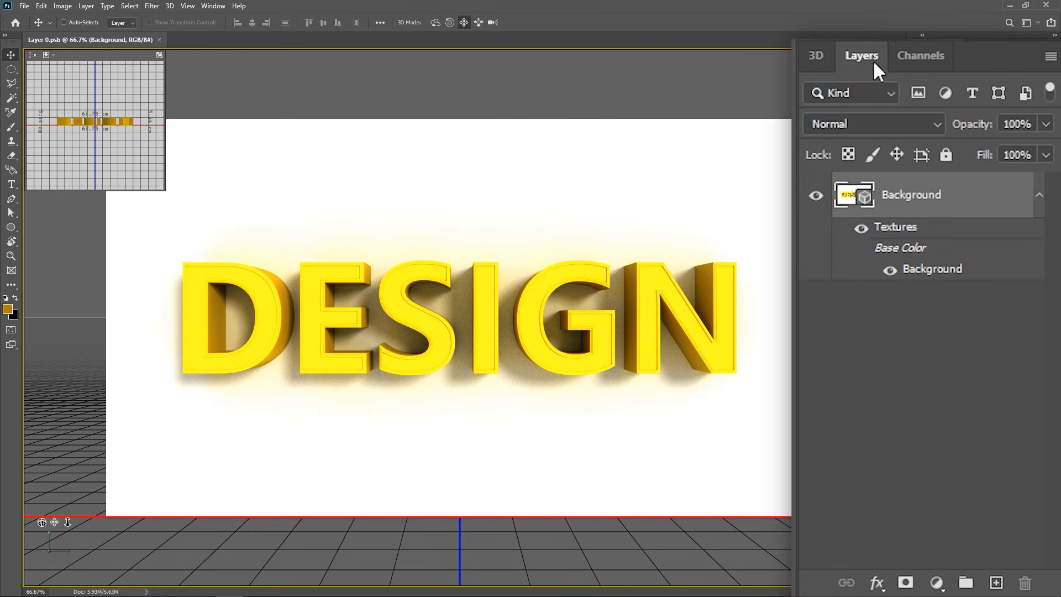
- Convert the 3D DESIGN text layer into an embedded smart object via its layer context menu
right_click(909, 194)
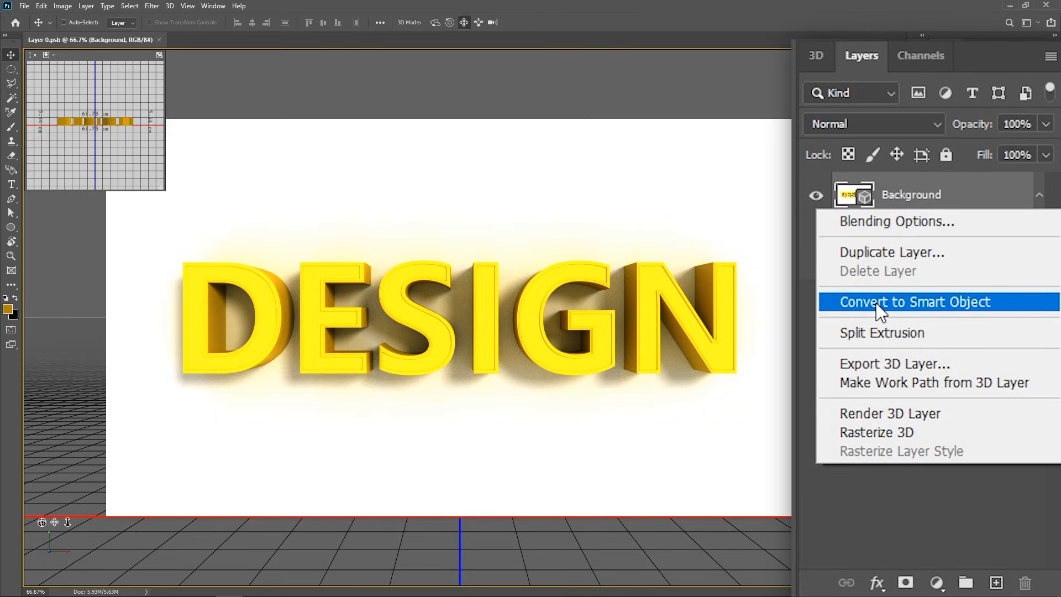
click(913, 301)
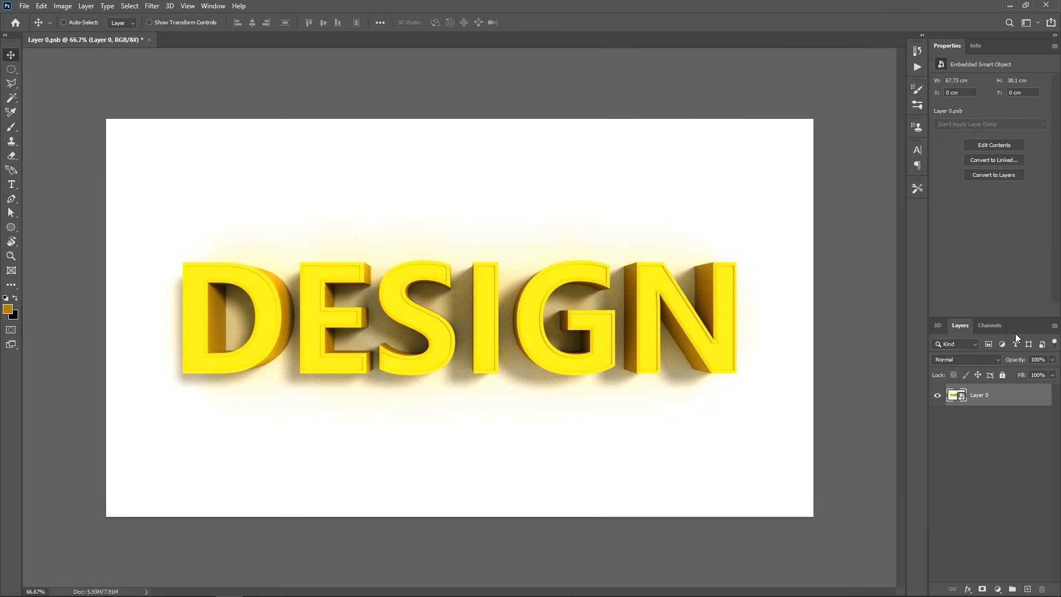
- Switch from the 3D workspace back to Essentials using the workspace switcher
click(996, 25)
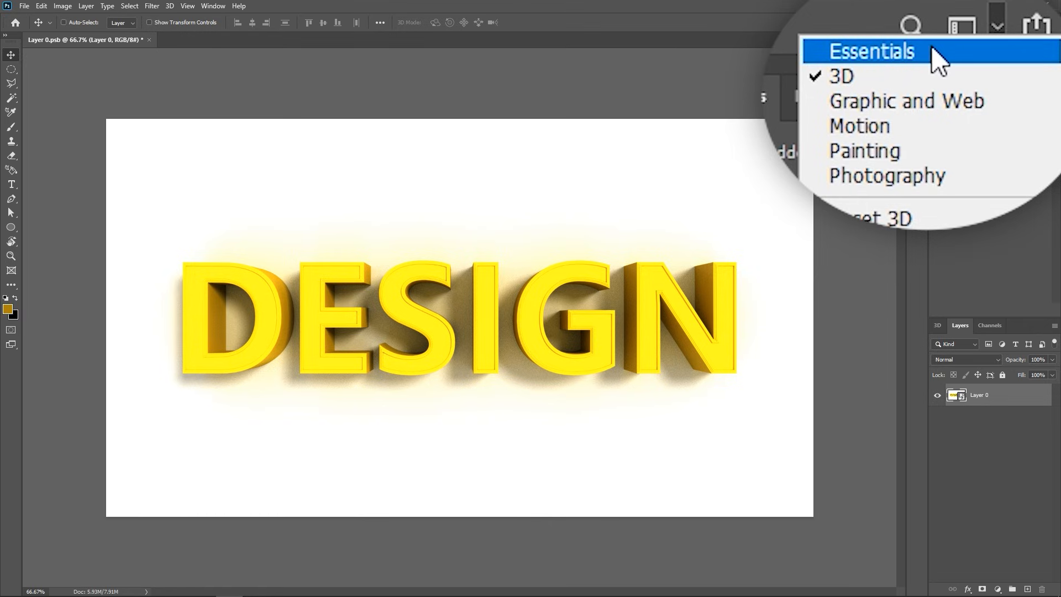
click(872, 51)
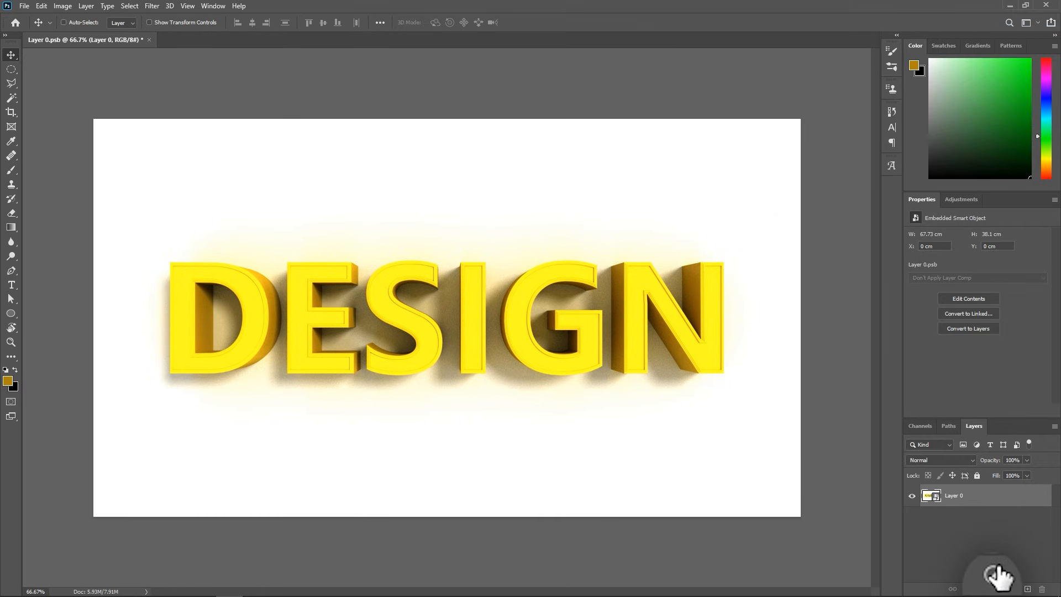
click(969, 588)
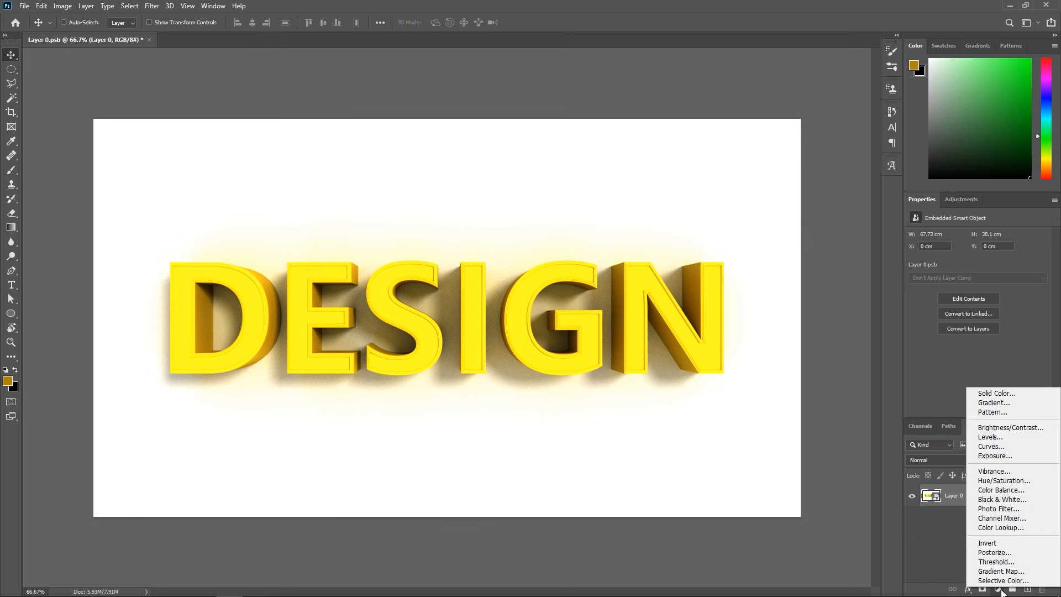
mouse_move(754, 411)
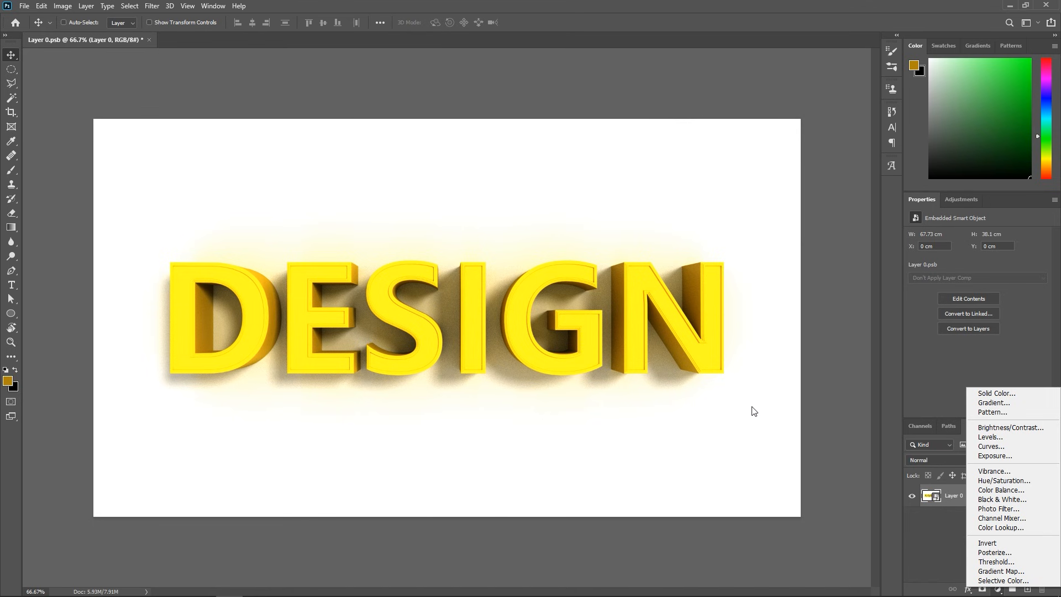